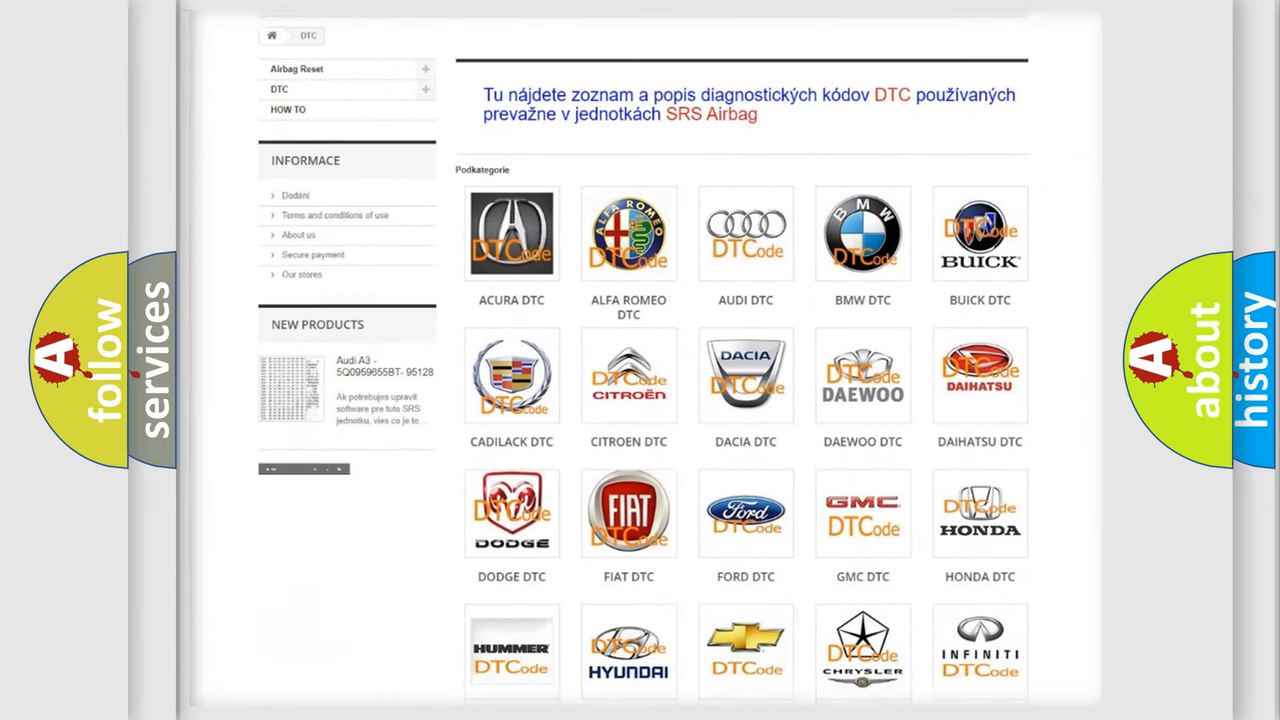
pyautogui.scroll(-3)
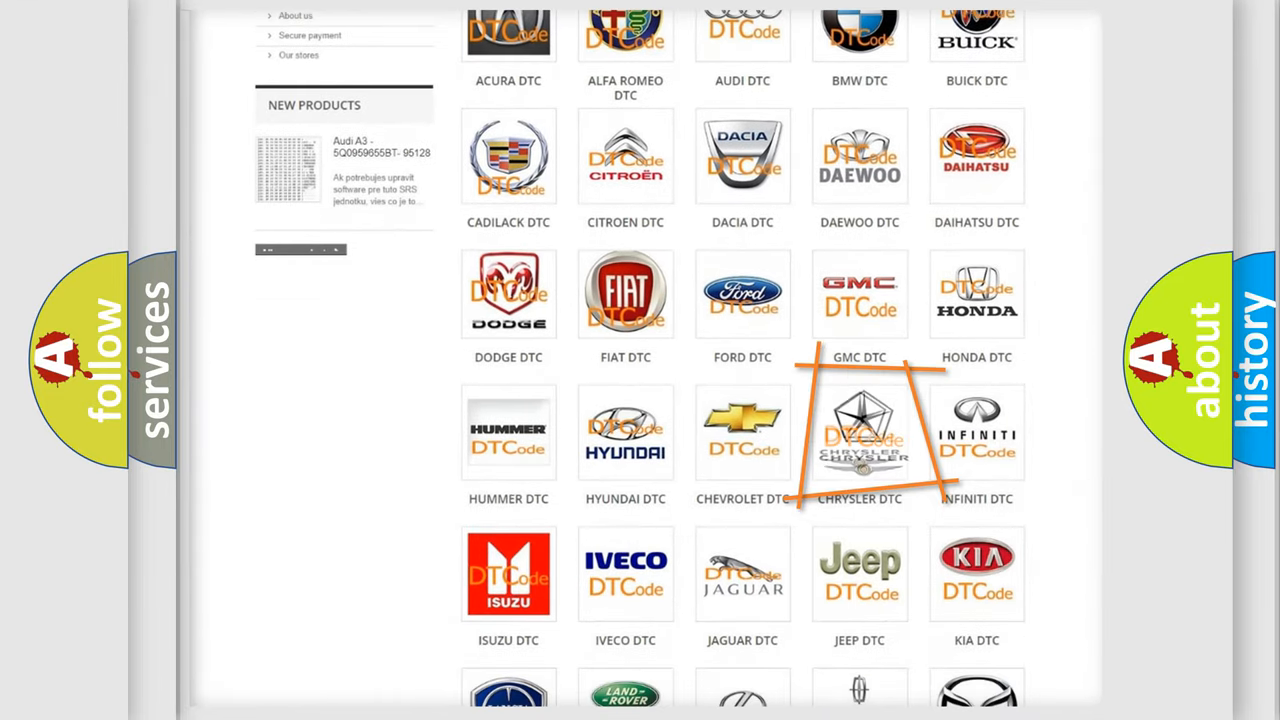